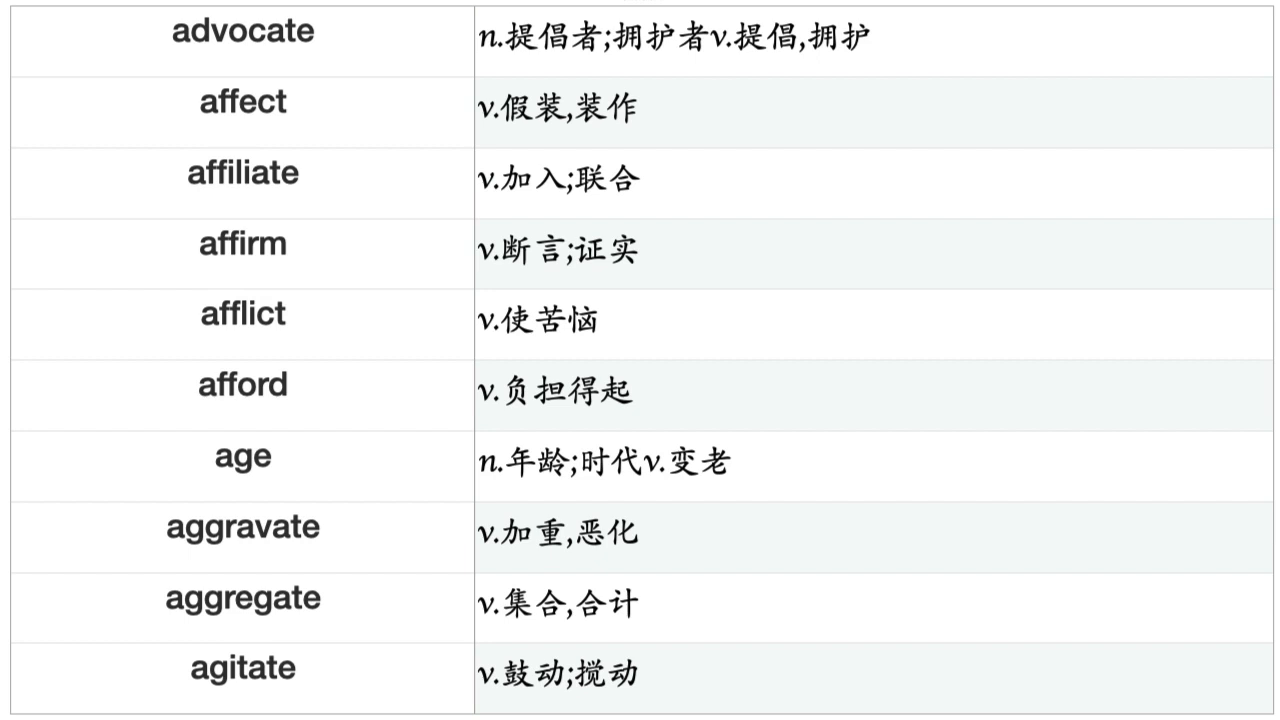
scroll("down", 3)
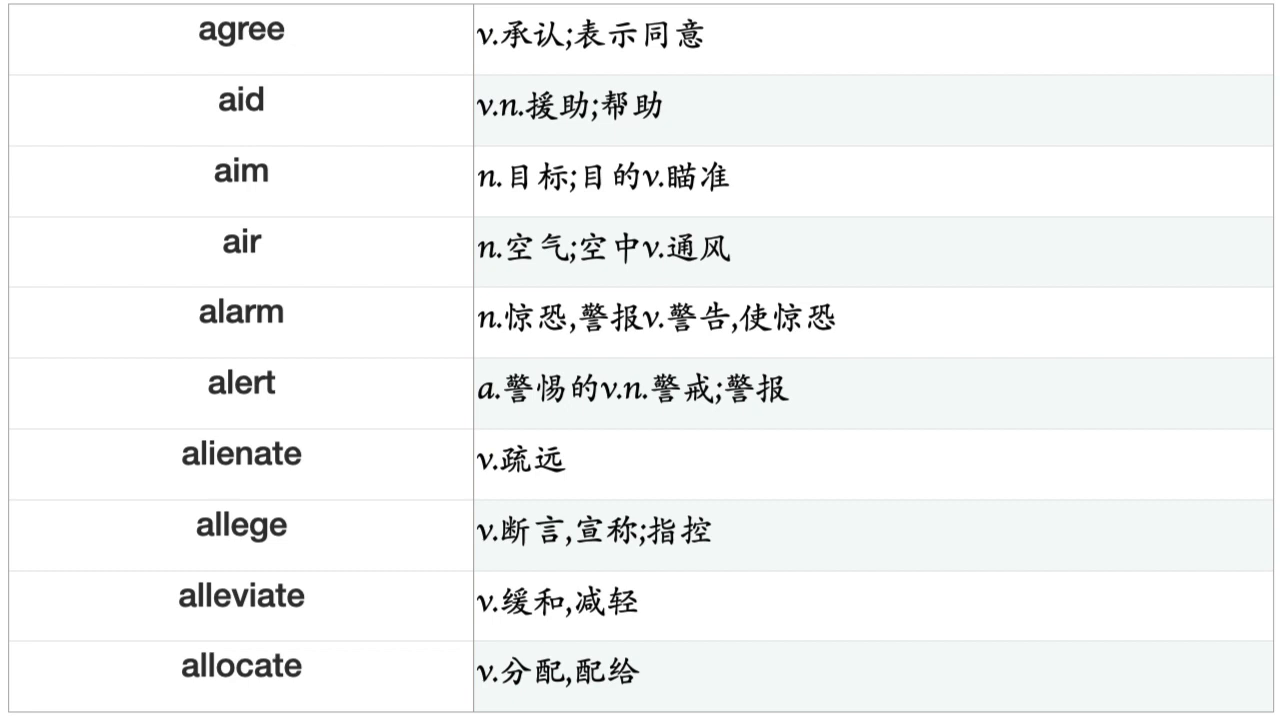
scroll("down", 3)
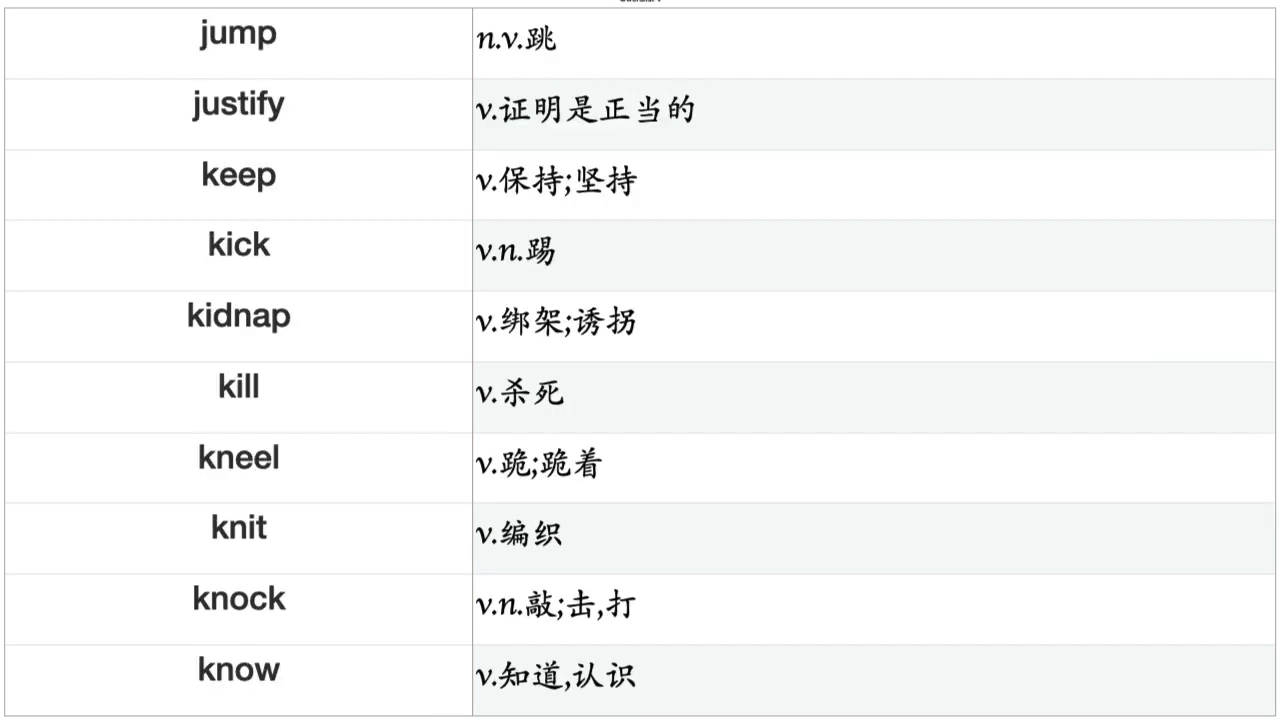
scroll("down", 3)
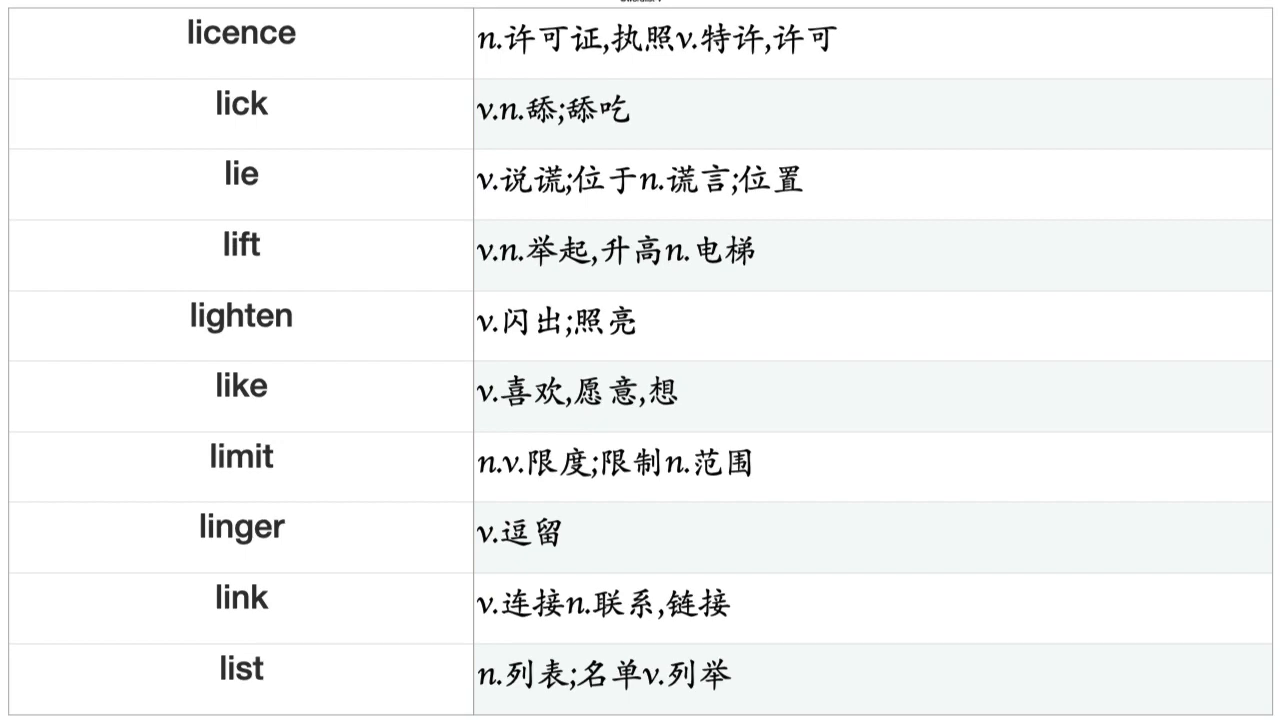
scroll("down", 3)
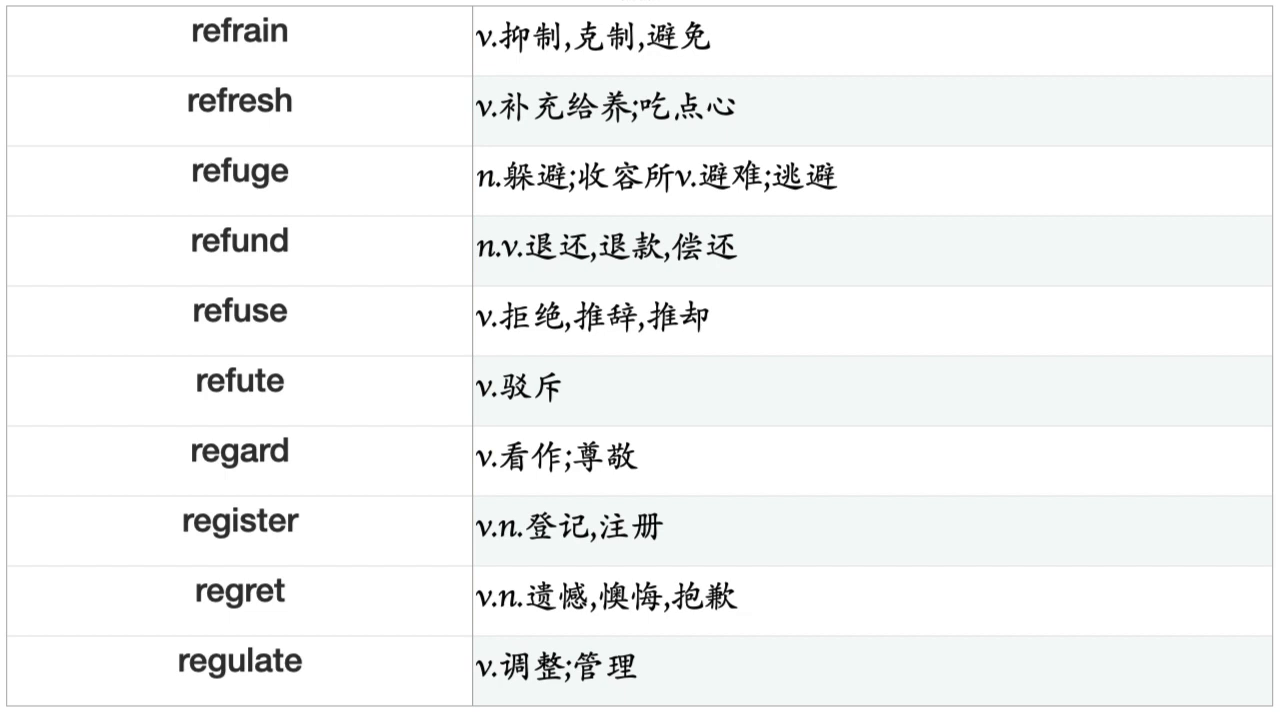
scroll("down", 3)
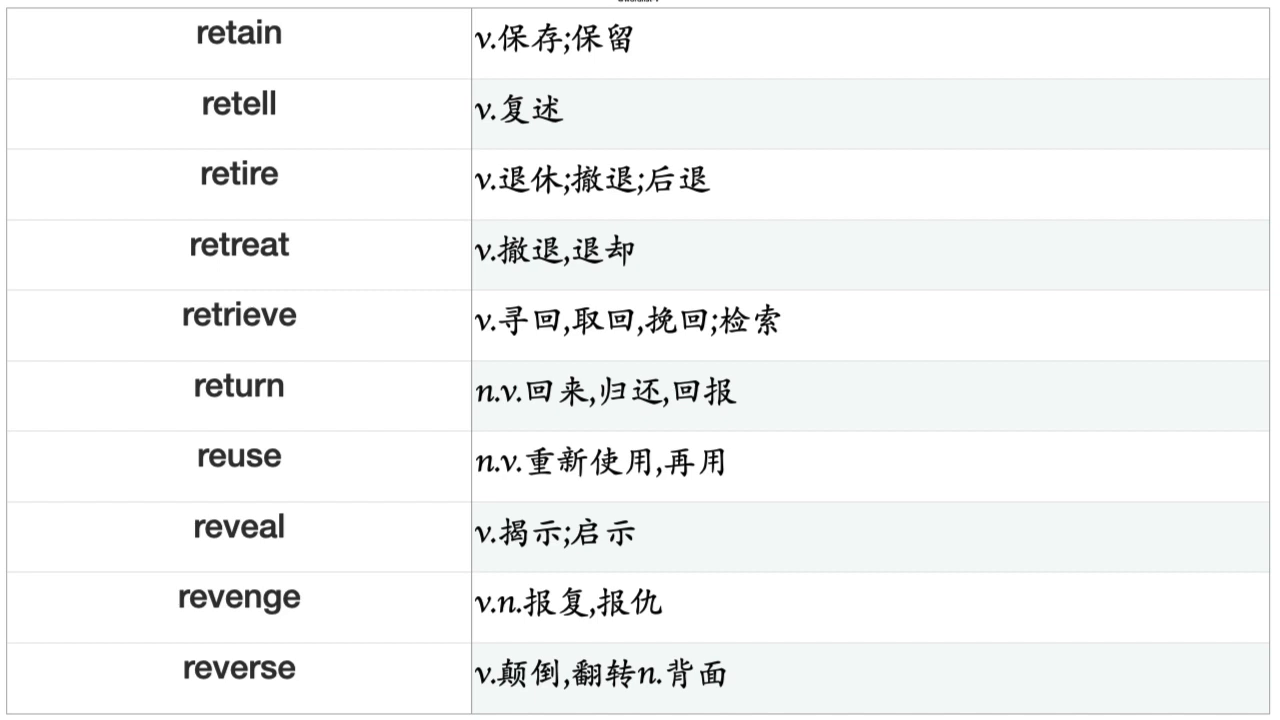
scroll("down", 3)
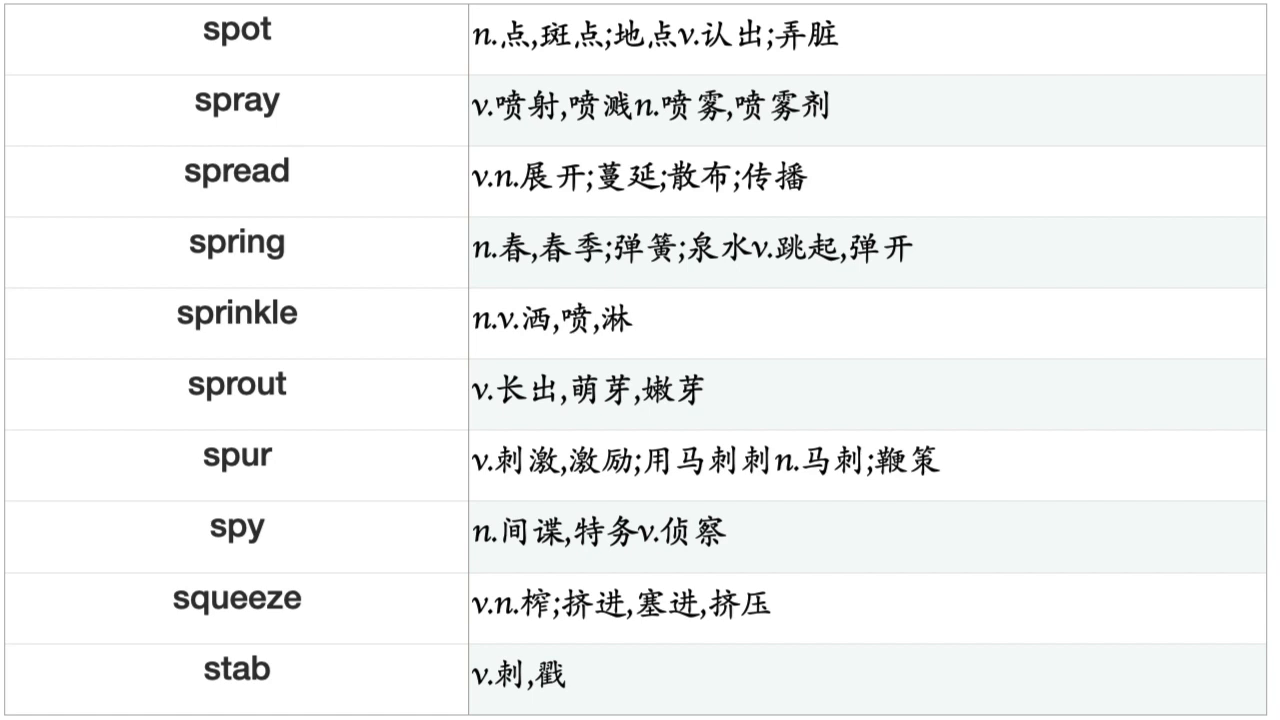